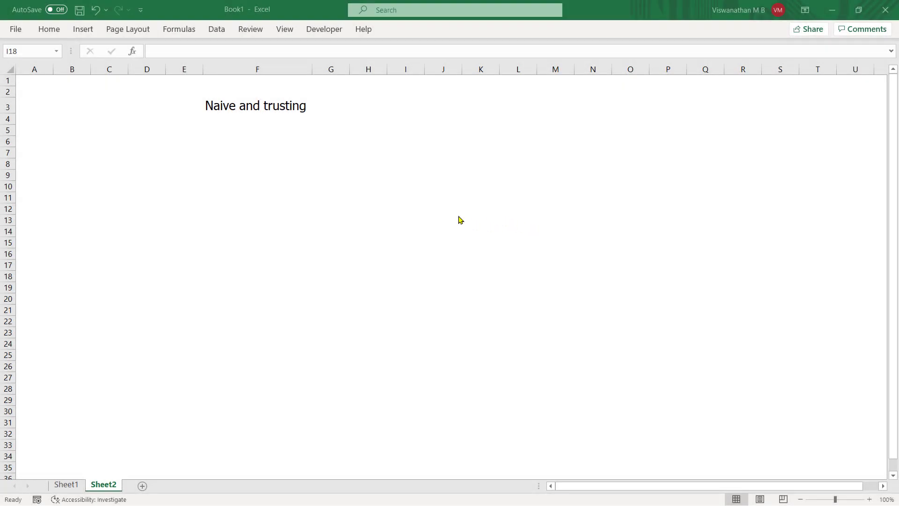
Switch to the Sheet1 worksheet holding the Loan details and EMI vs Tenure tables.
{"action": "left_click", "coordinate": [407, 275]}
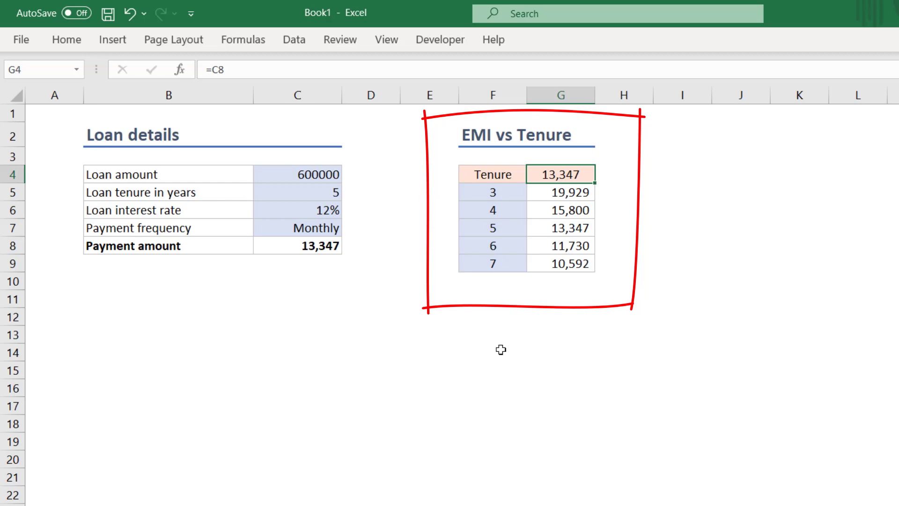
{"action": "mouse_move", "coordinate": [537, 272]}
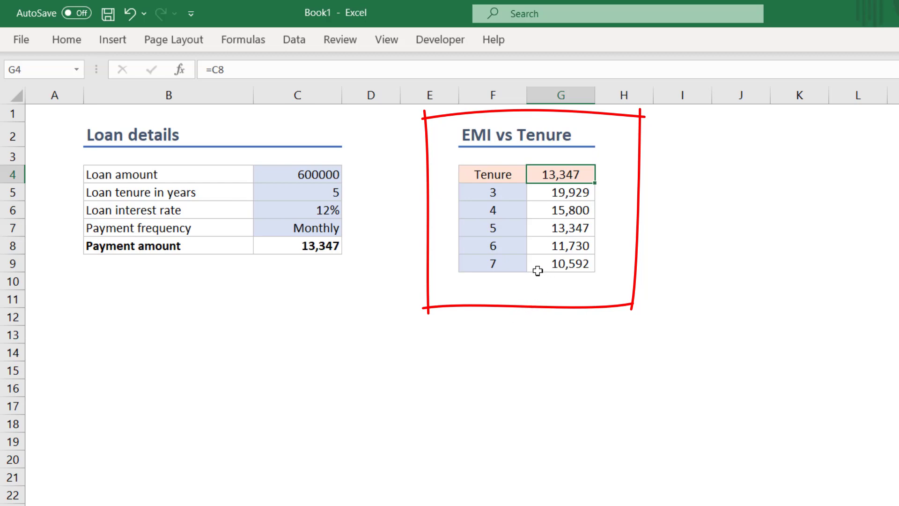
{"action": "left_click", "coordinate": [296, 246]}
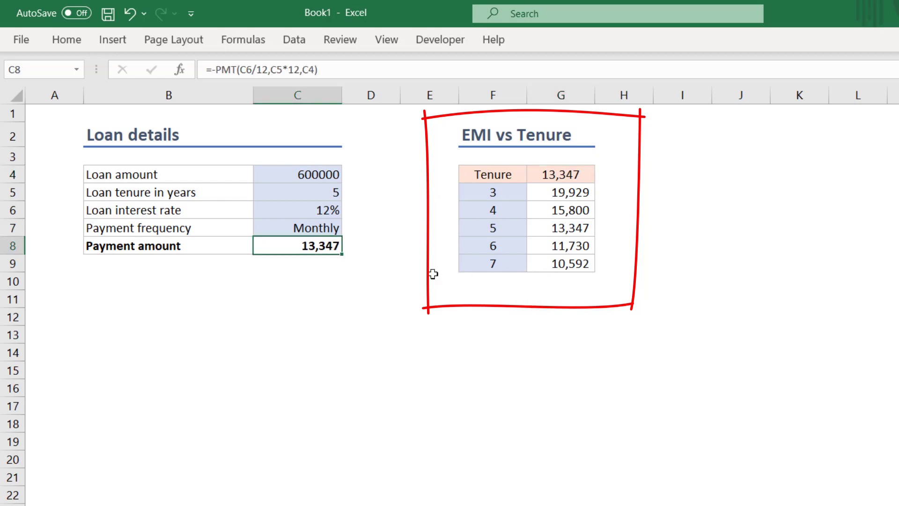
{"action": "left_click", "coordinate": [560, 174]}
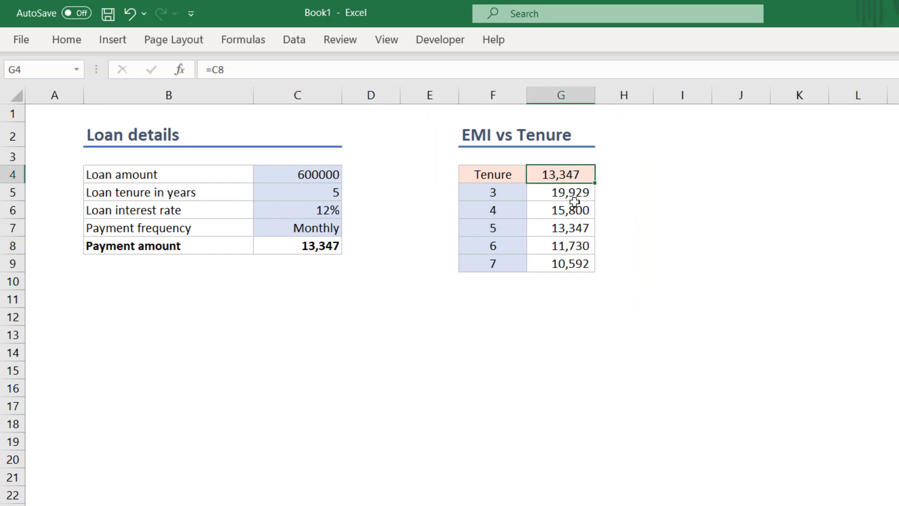
{"action": "left_click", "coordinate": [560, 210]}
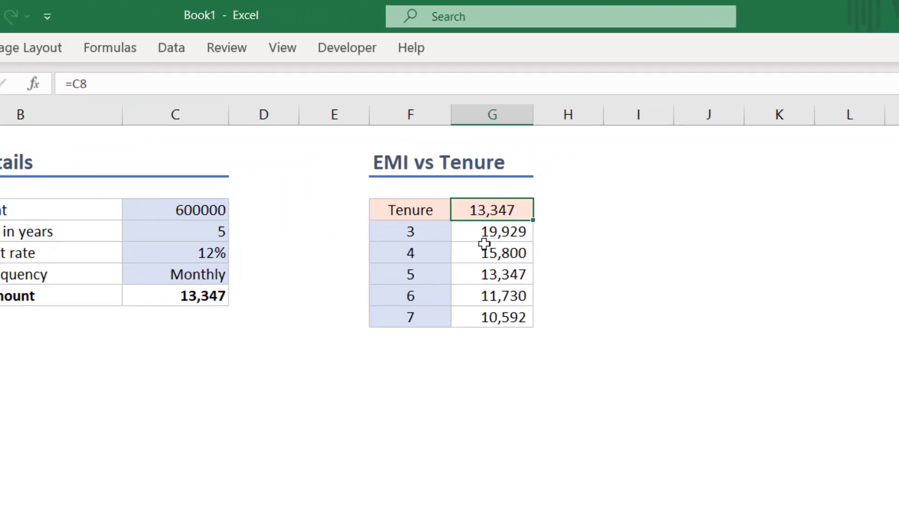
{"action": "double_click", "coordinate": [492, 210]}
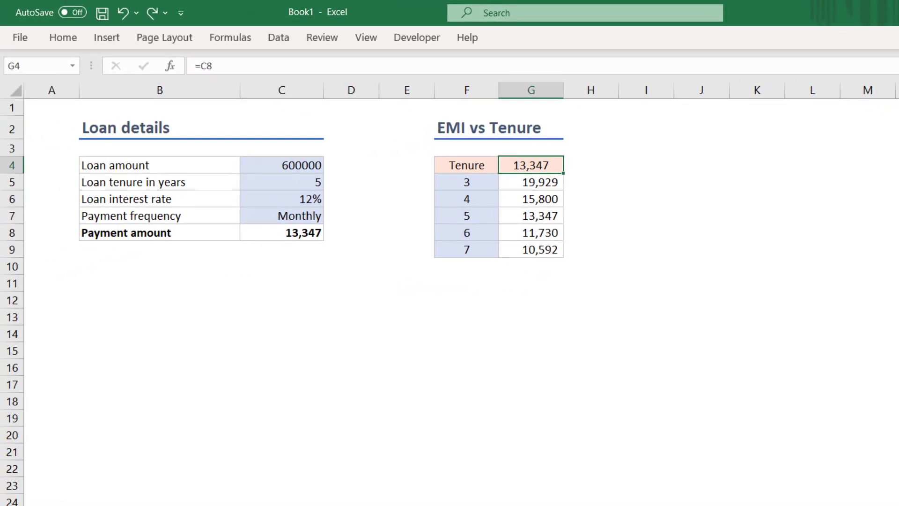
Give G4 the custom number format "EMI" so the =C8 link displays as EMI.
{"action": "key", "text": "Ctrl+1"}
{"action": "type", "text": "\""}
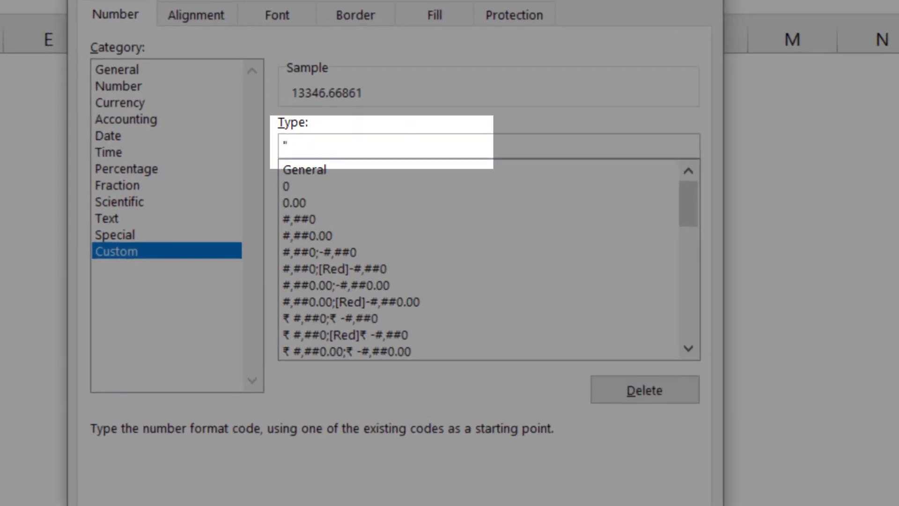
{"action": "type", "text": "EMI\""}
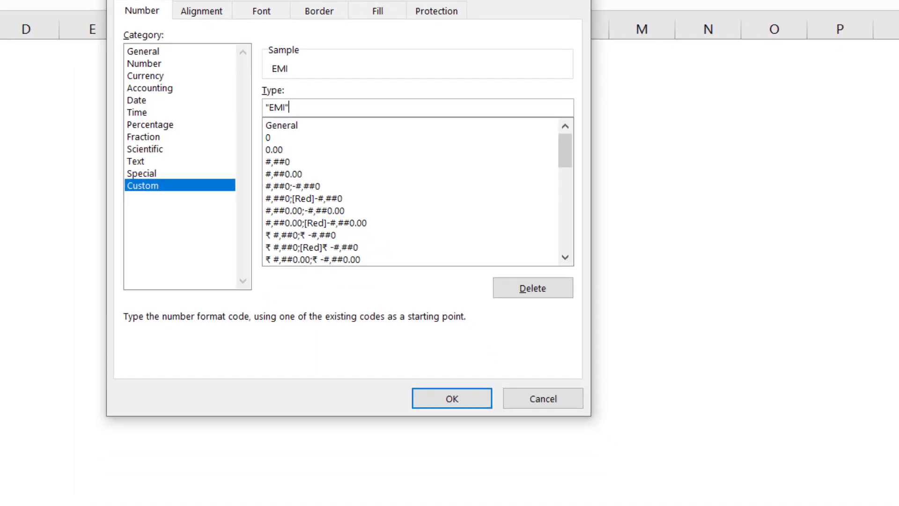
{"action": "left_click", "coordinate": [453, 398]}
{"action": "type", "text": "=C8"}
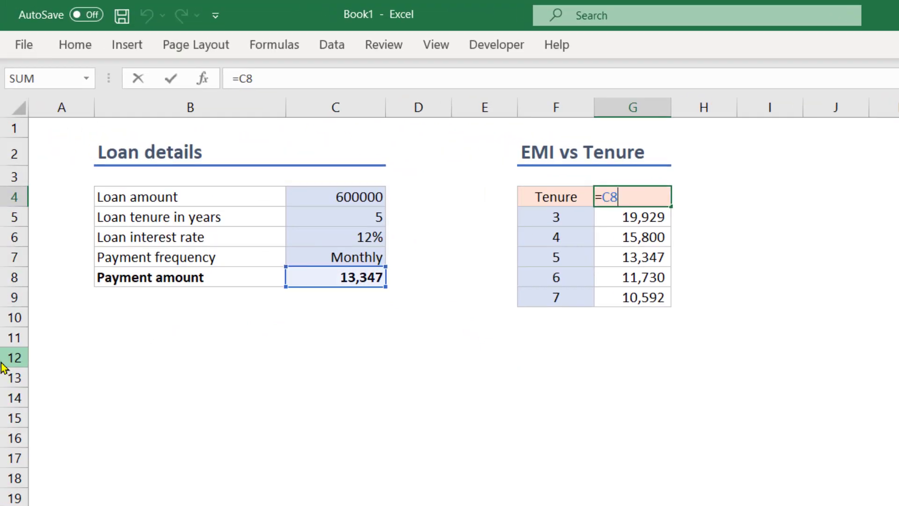
{"action": "key", "text": "Enter"}
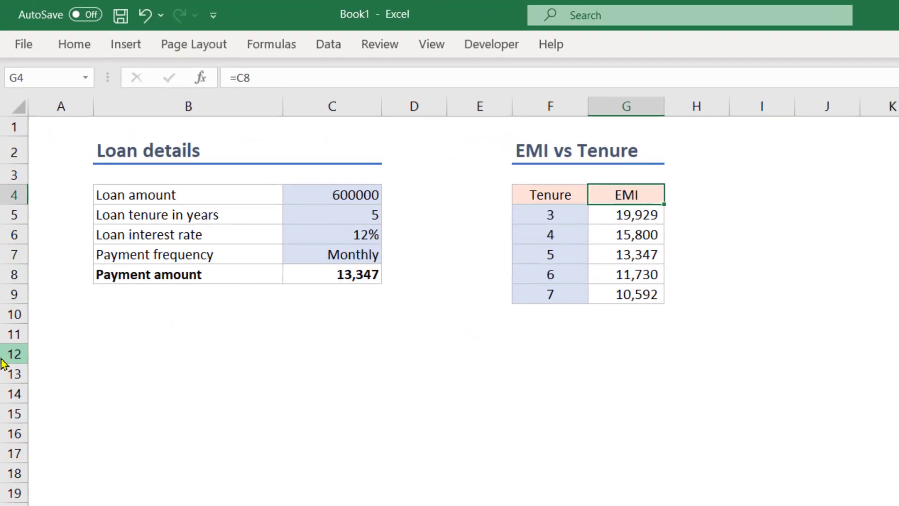